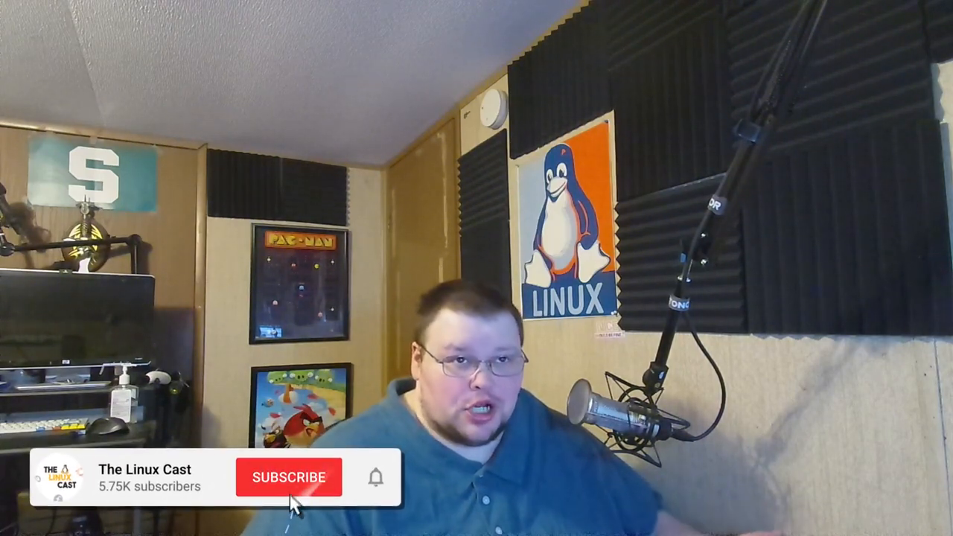
pyautogui.click(289, 477)
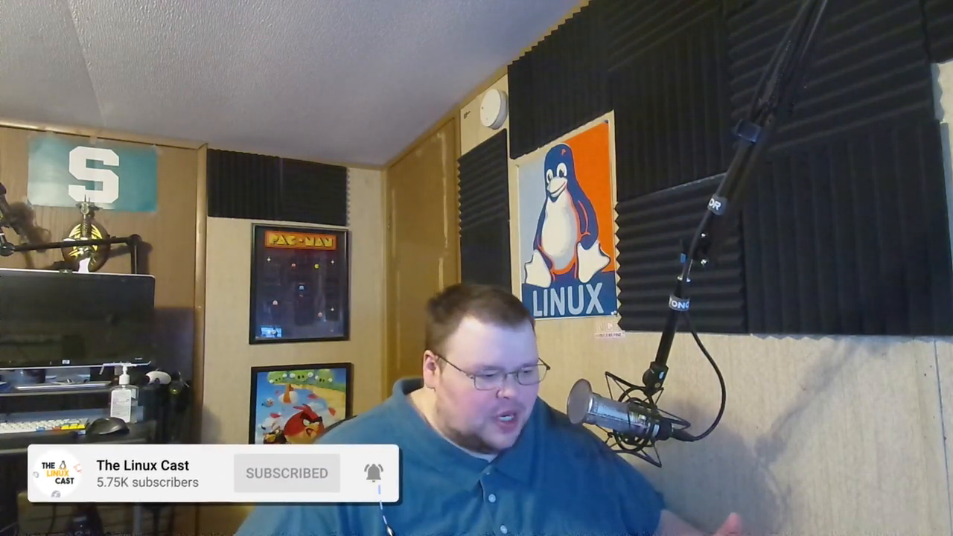